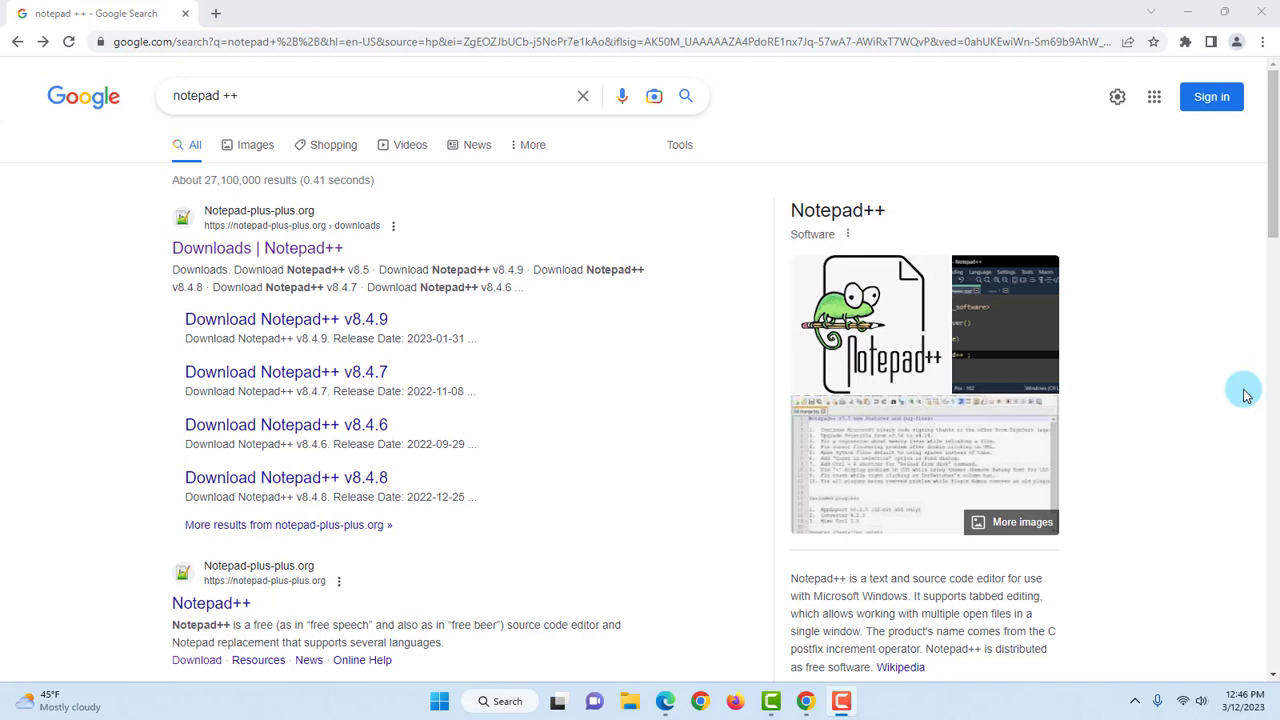
Step: Reach the official Notepad++ Downloads page and head to the v8.5 release
click(204, 96)
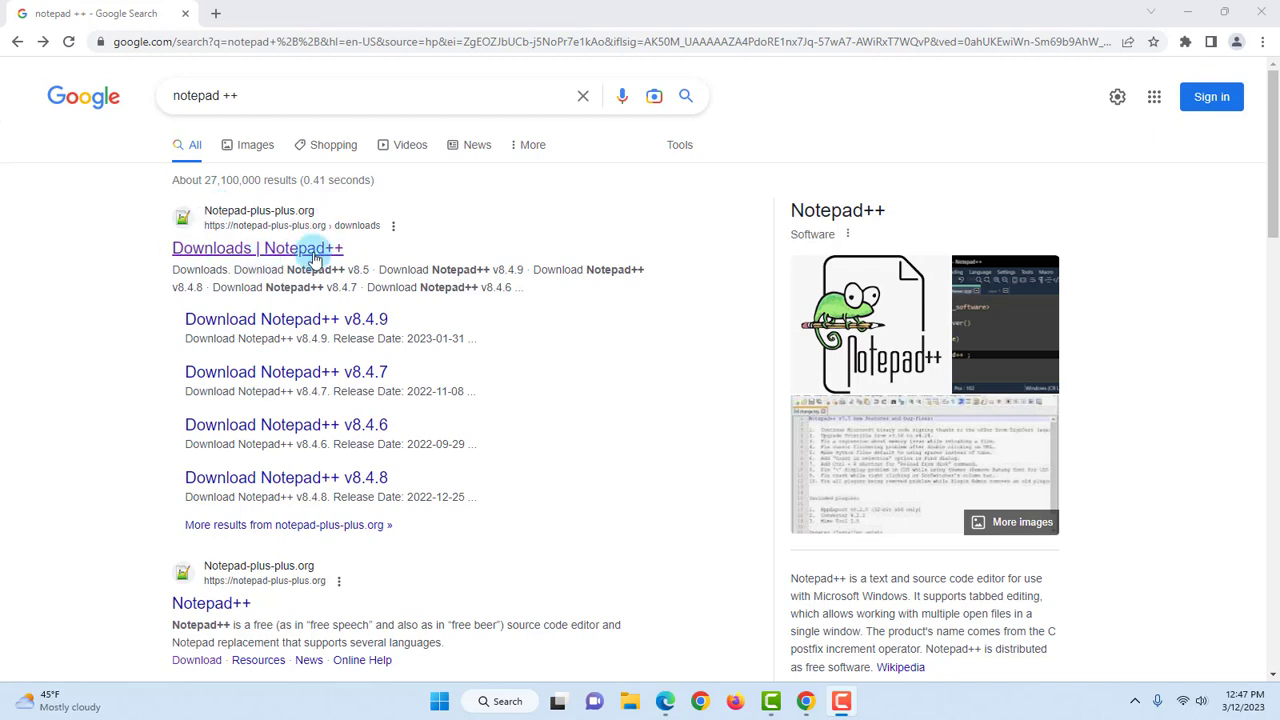
click(256, 248)
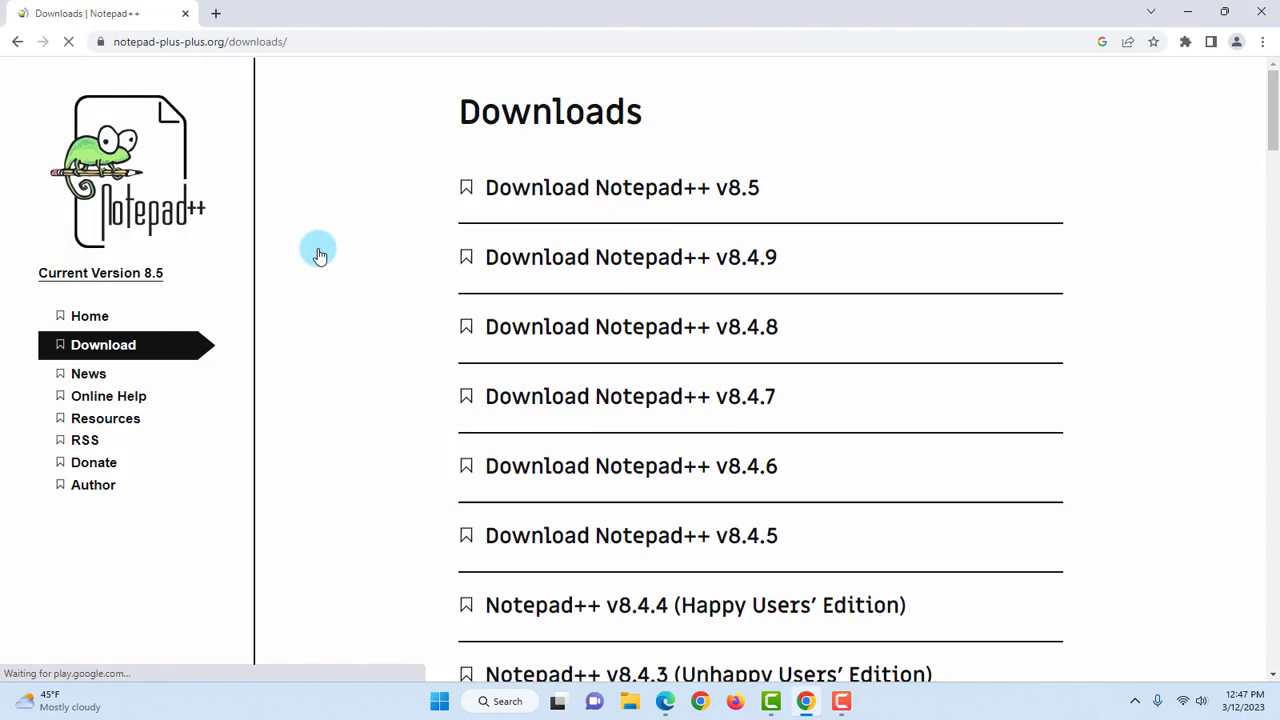
click(200, 40)
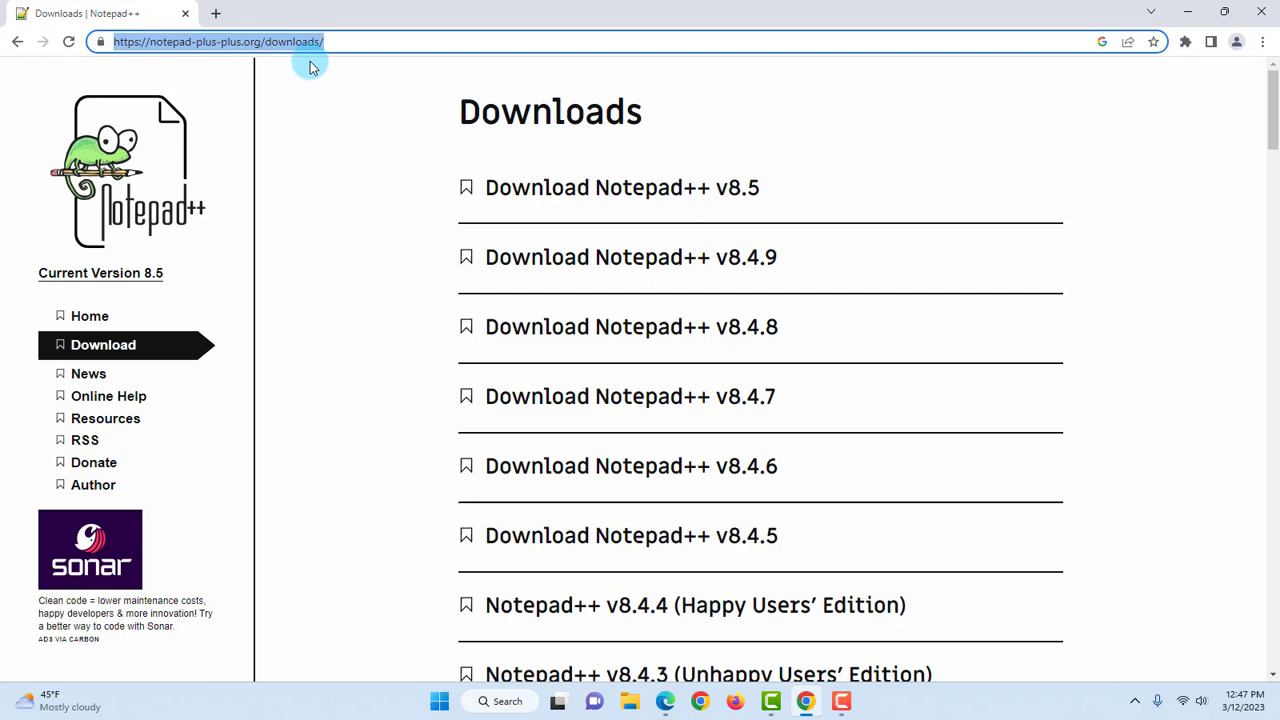
mouse_move(196, 56)
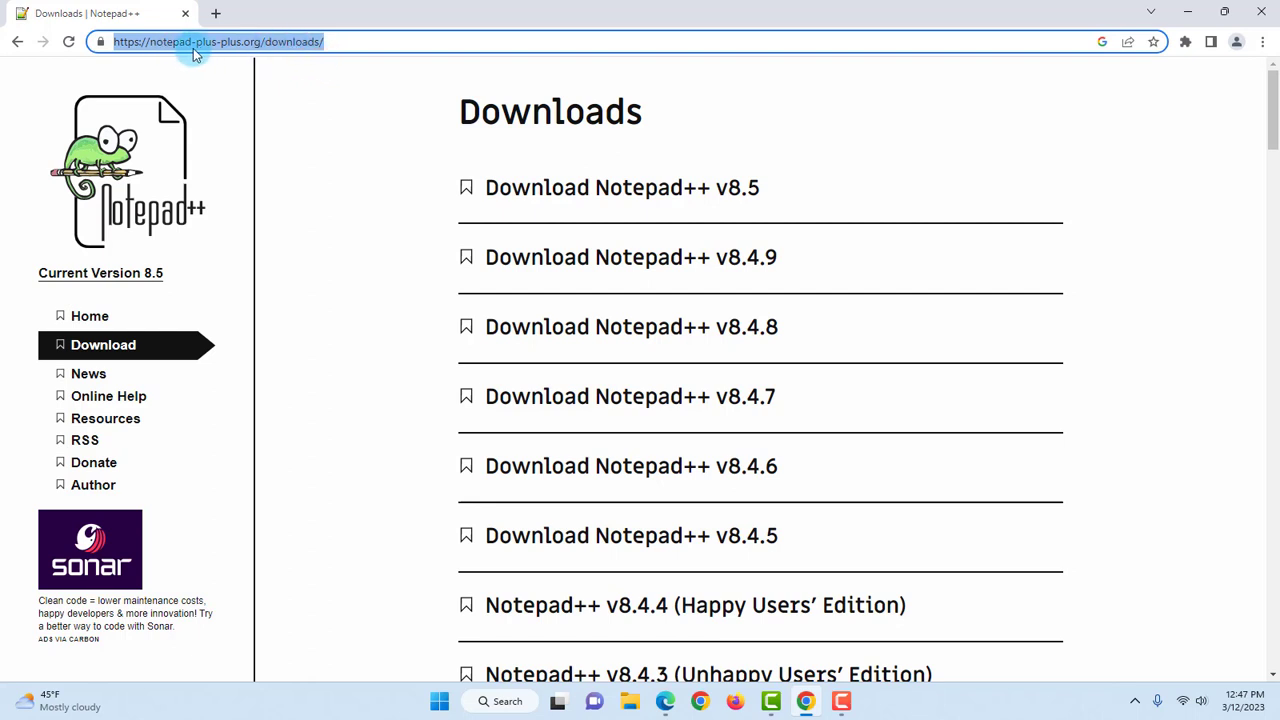
mouse_move(244, 48)
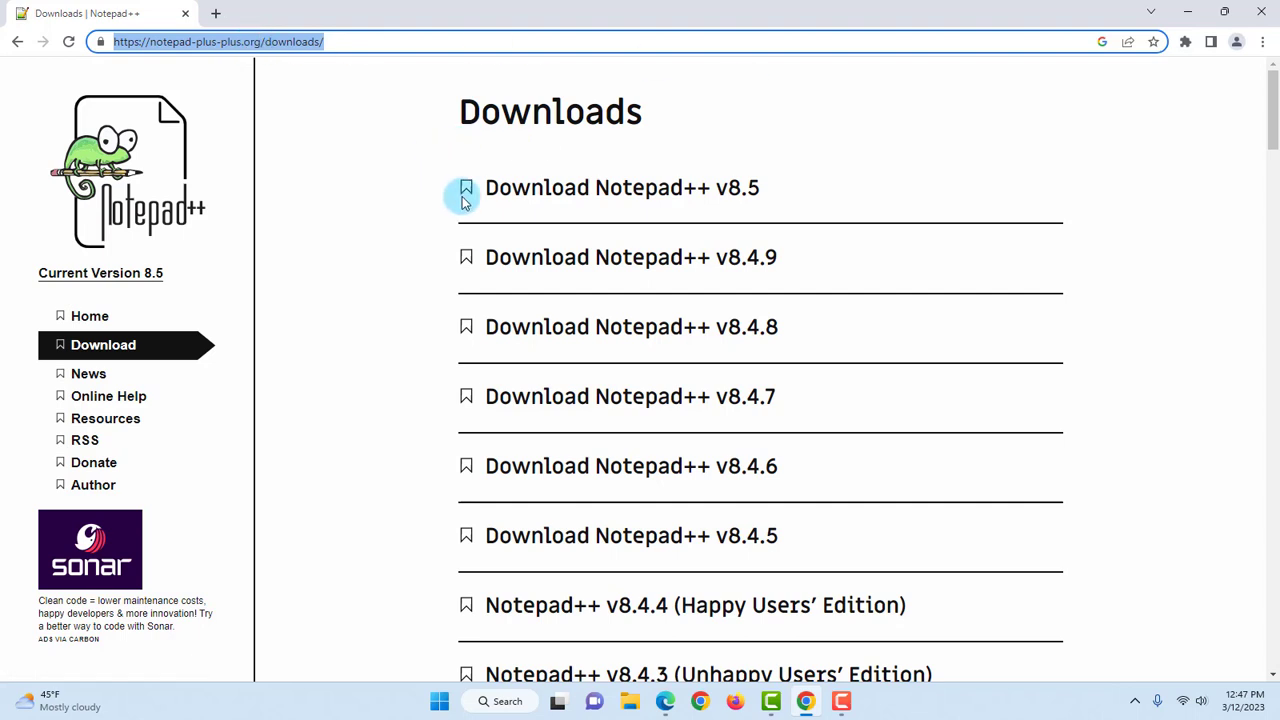
mouse_move(756, 190)
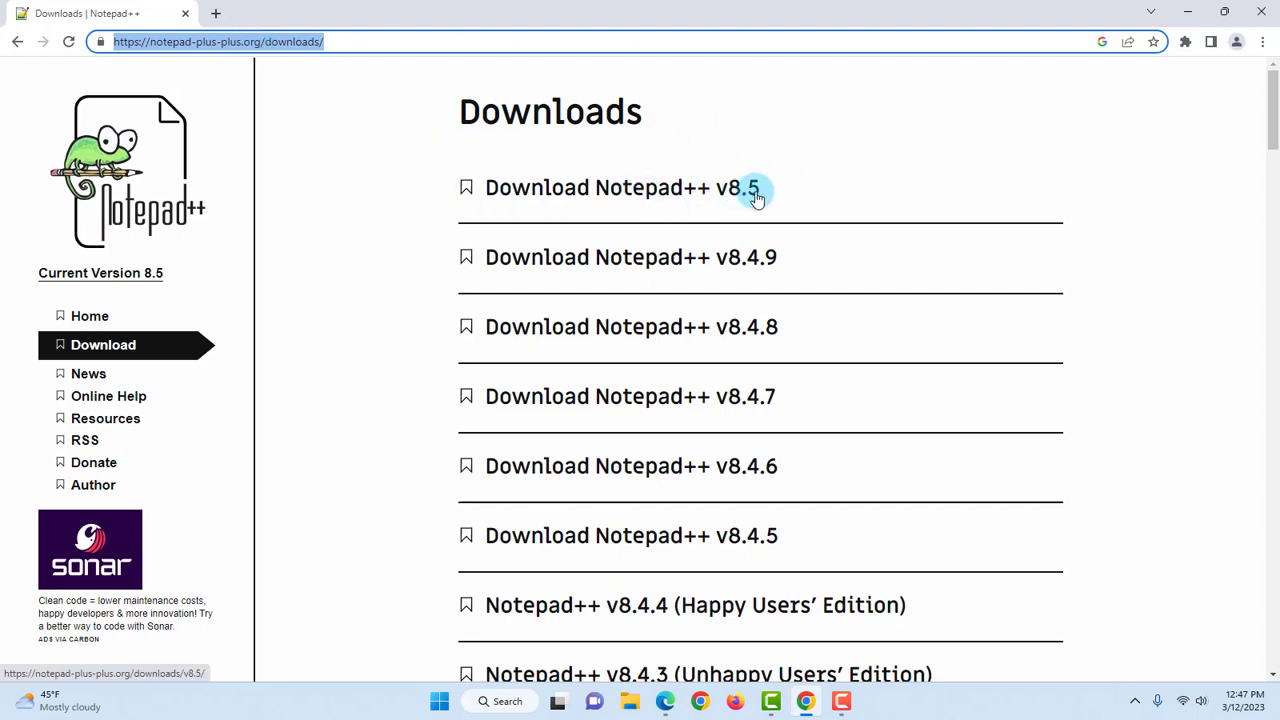
click(620, 188)
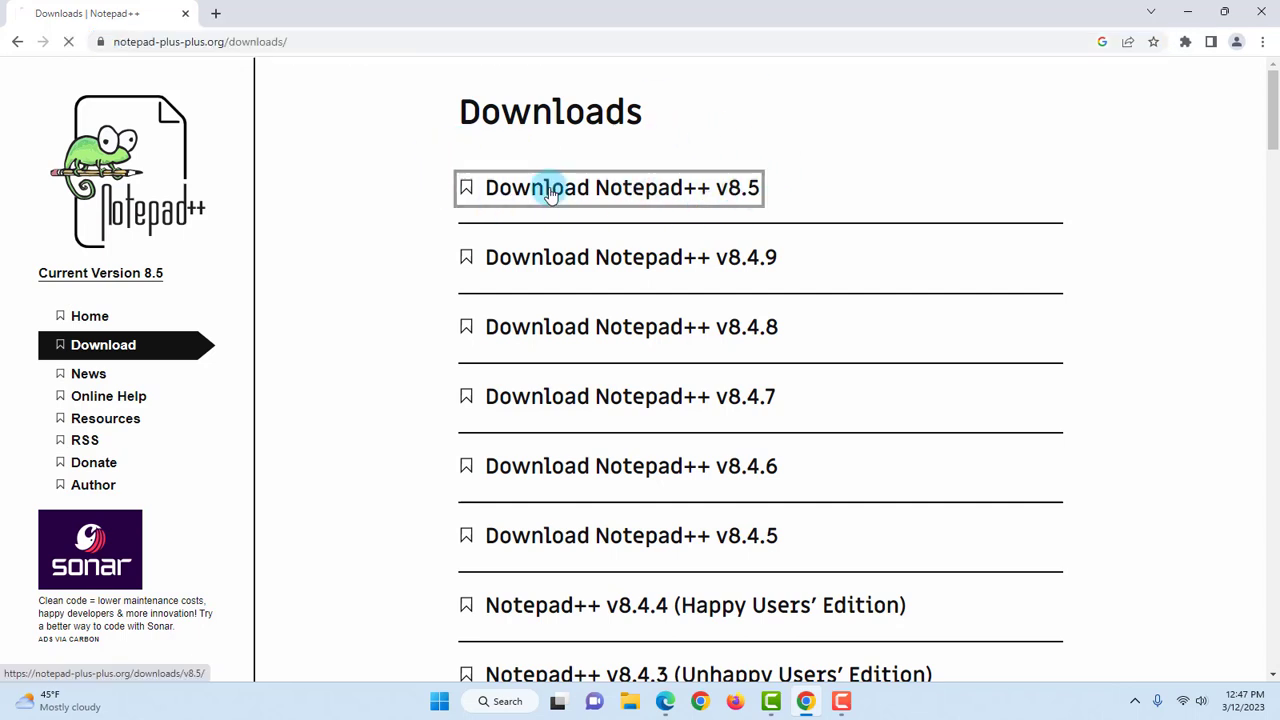
Step: Download the 64-bit x64 npp.8.5.Installer.x64.exe and run it from the download bar
click(608, 188)
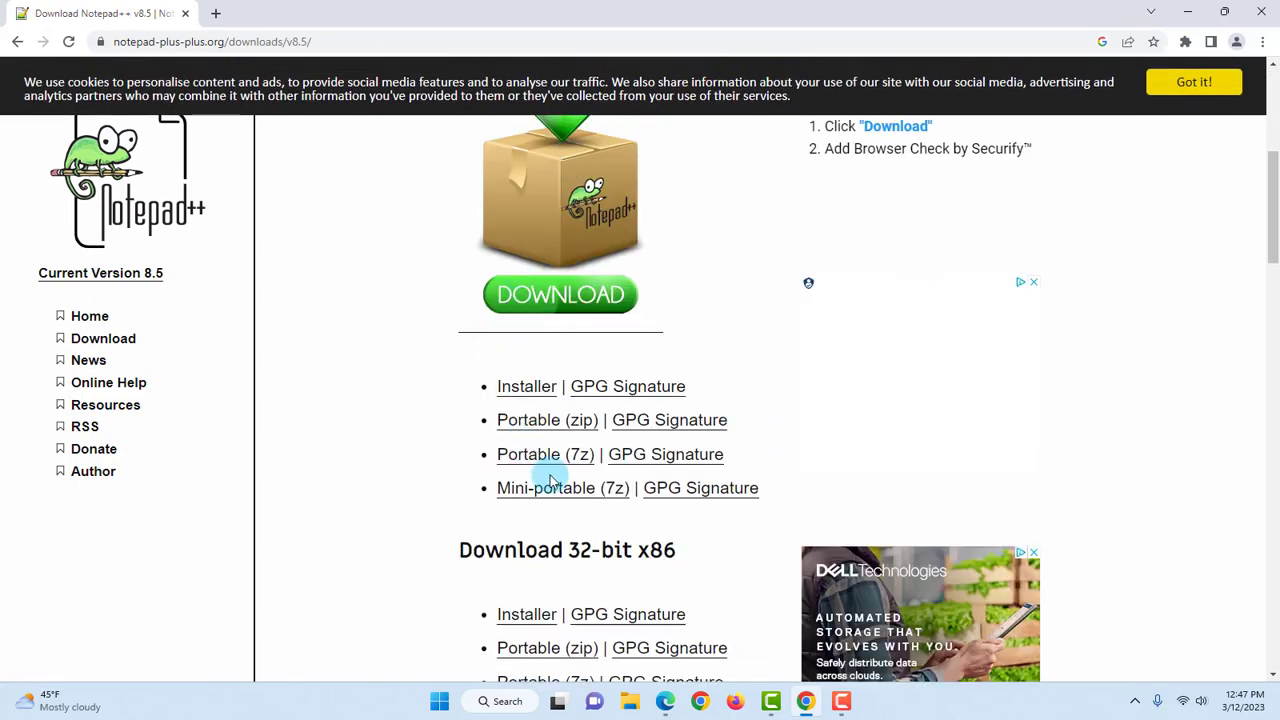
scroll(down, 3)
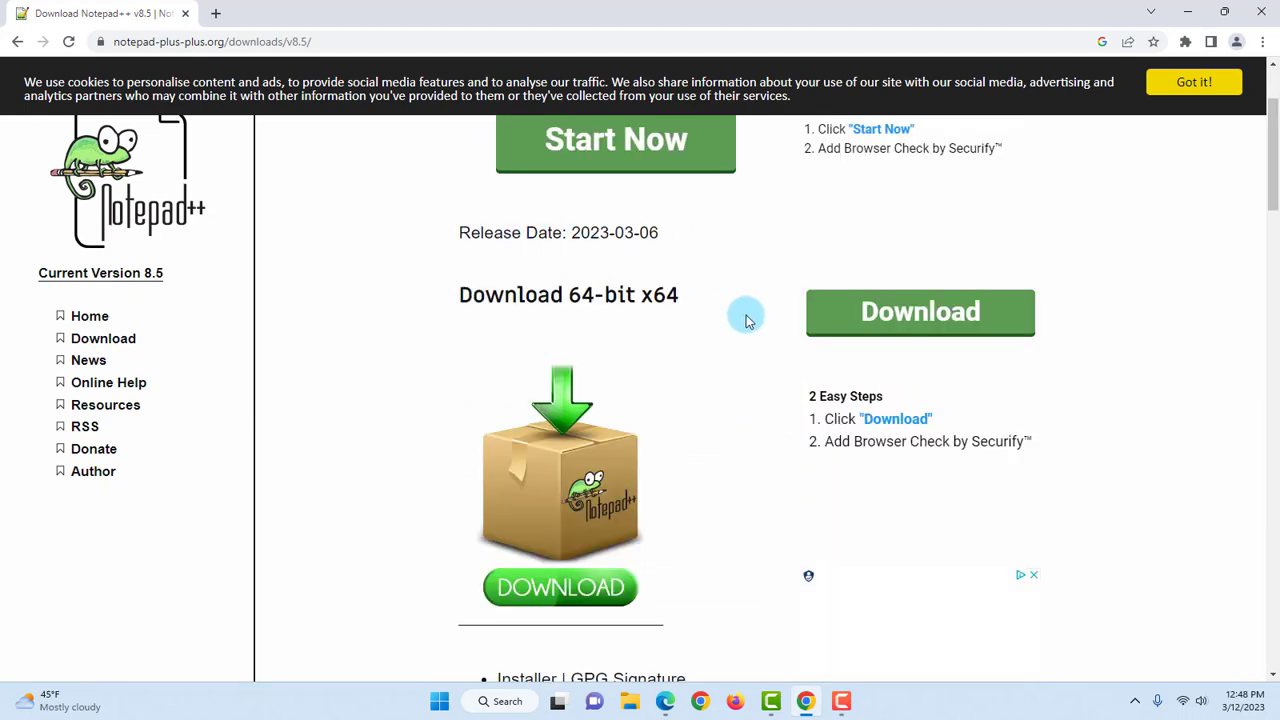
scroll(down, 3)
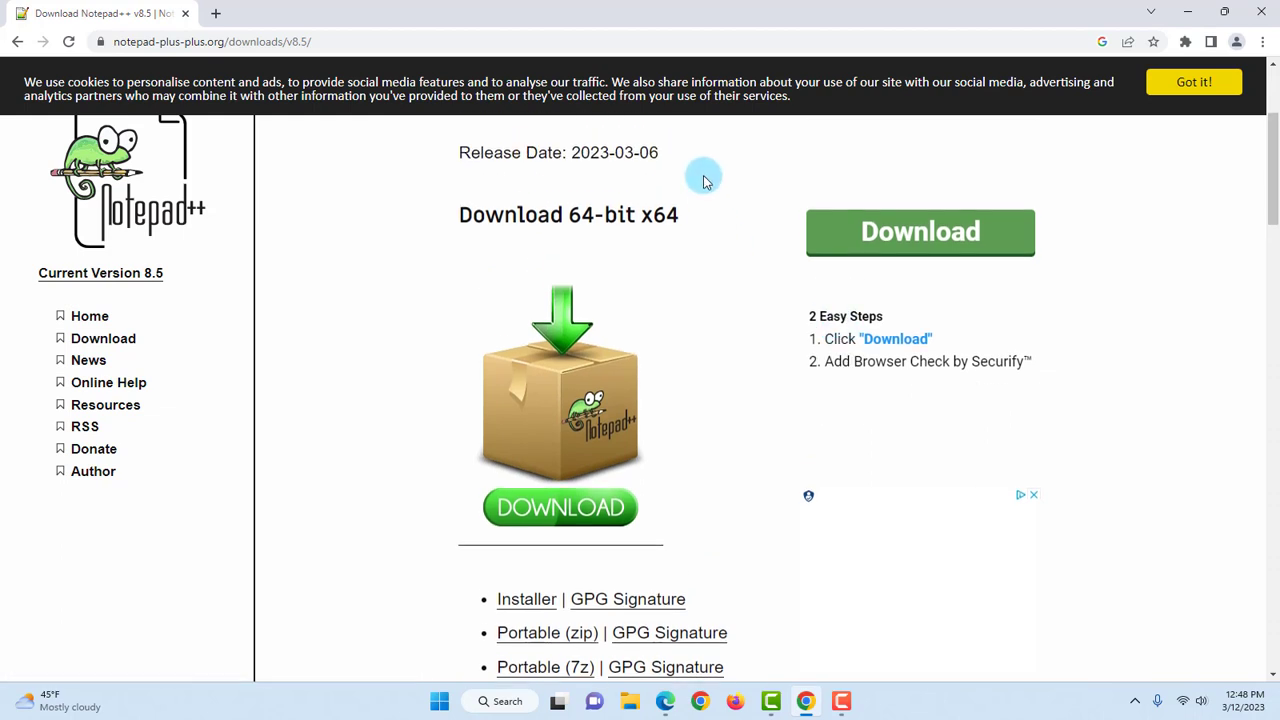
scroll(down, 3)
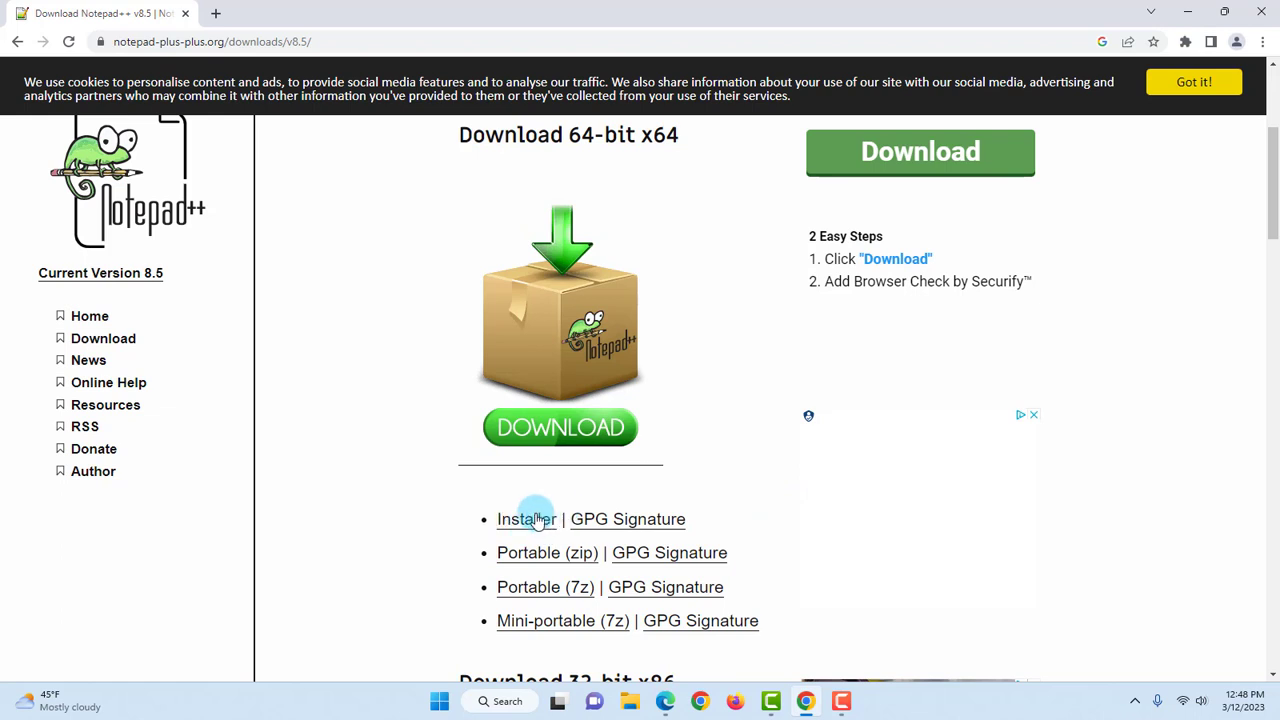
mouse_move(526, 520)
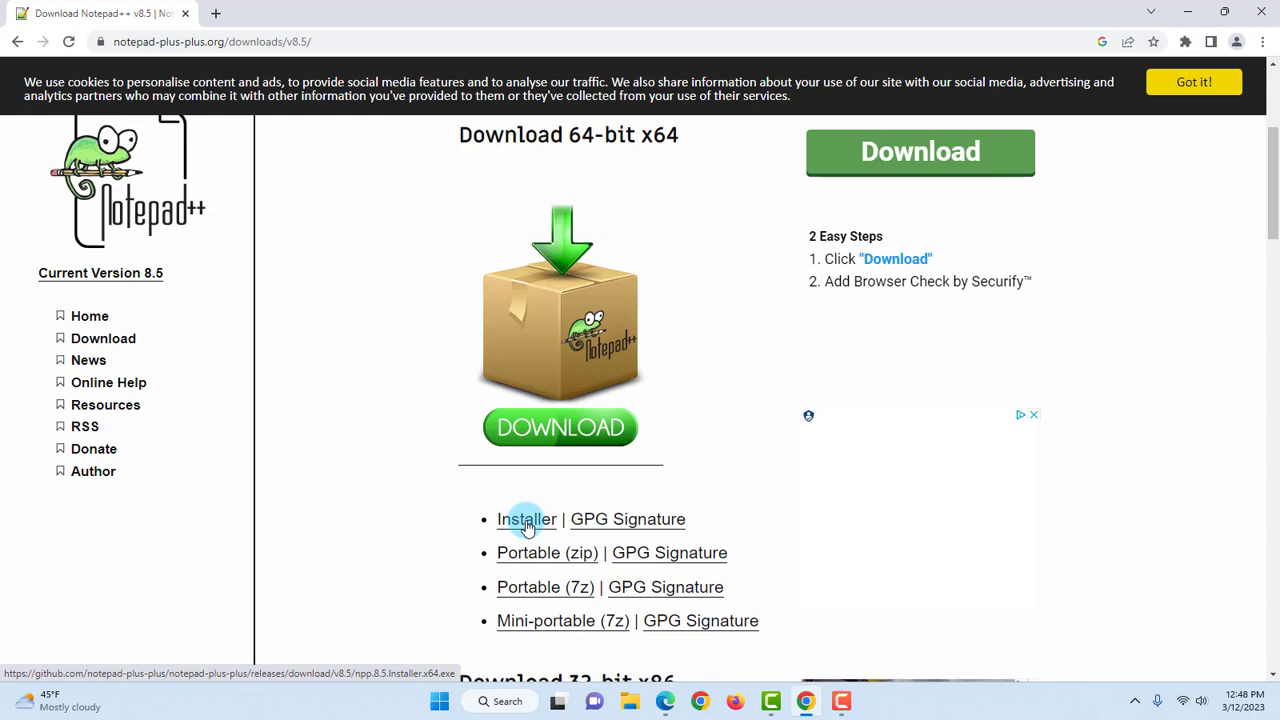
click(526, 520)
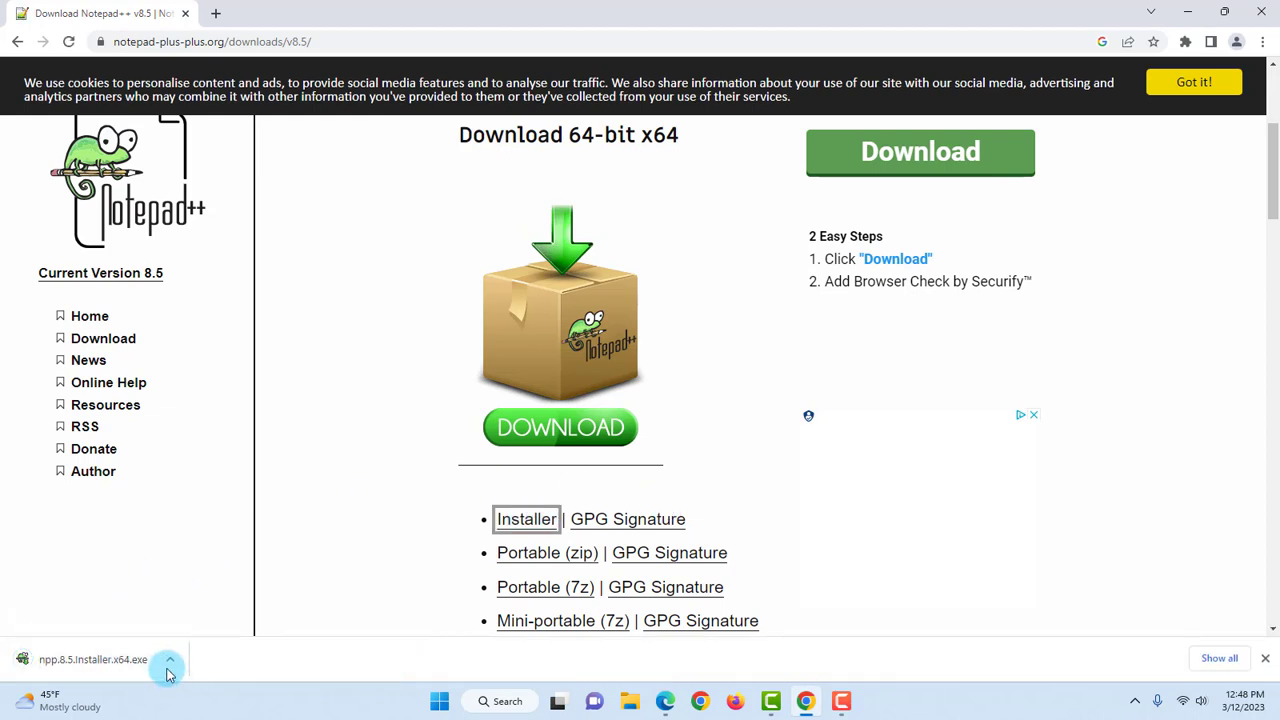
click(168, 664)
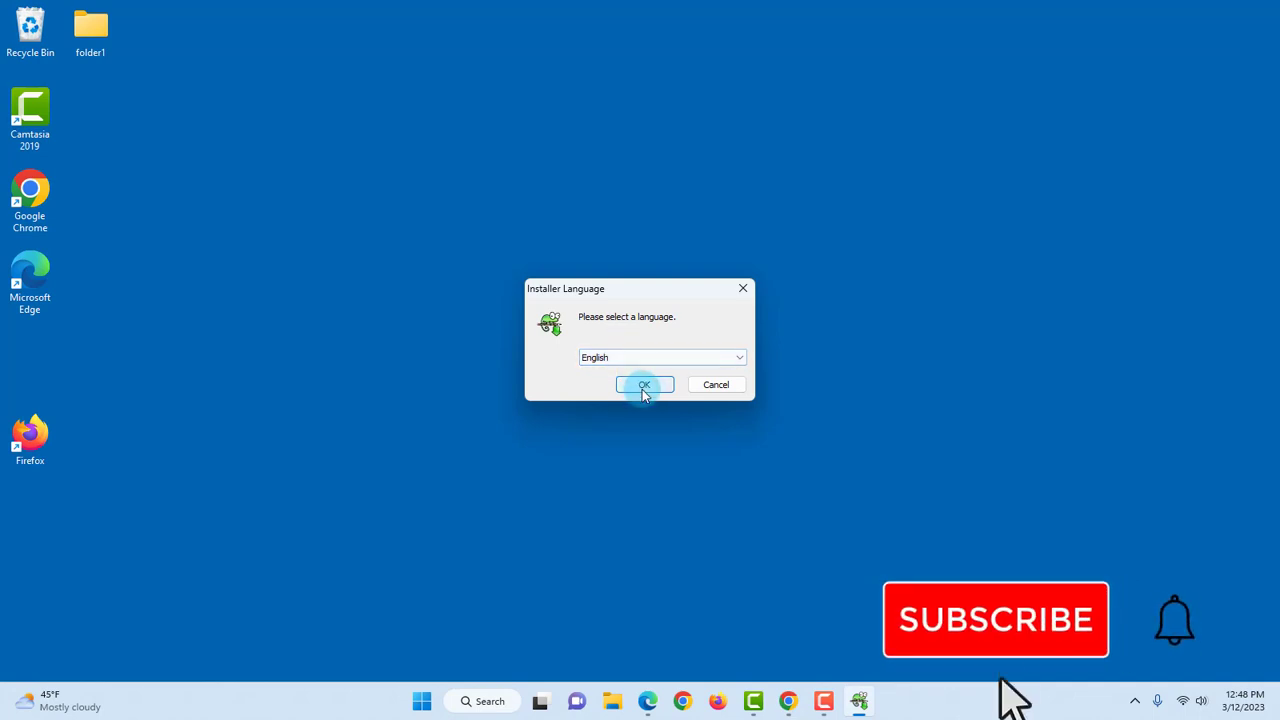
Step: Confirm English as installer language and continue past the welcome screen to the license
click(644, 384)
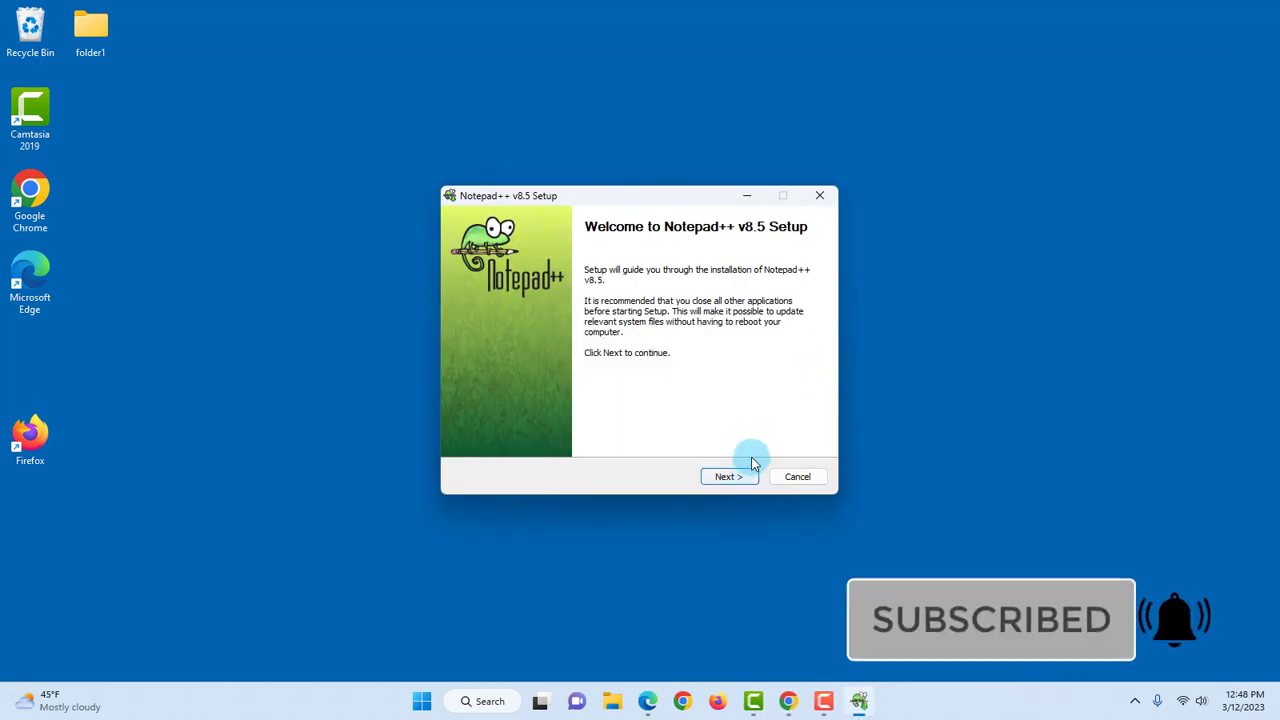
click(728, 476)
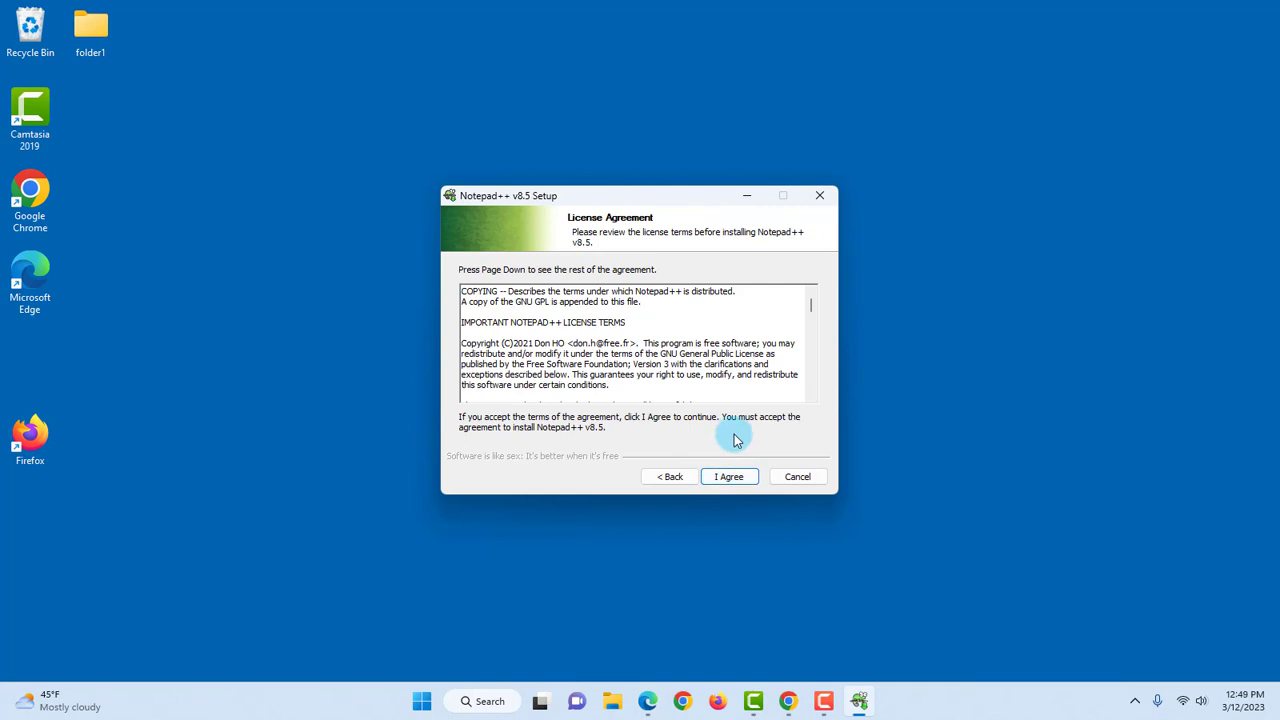
Step: Accept the license, keep default folder and components, and tick 'Create Shortcut on Desktop'
click(728, 476)
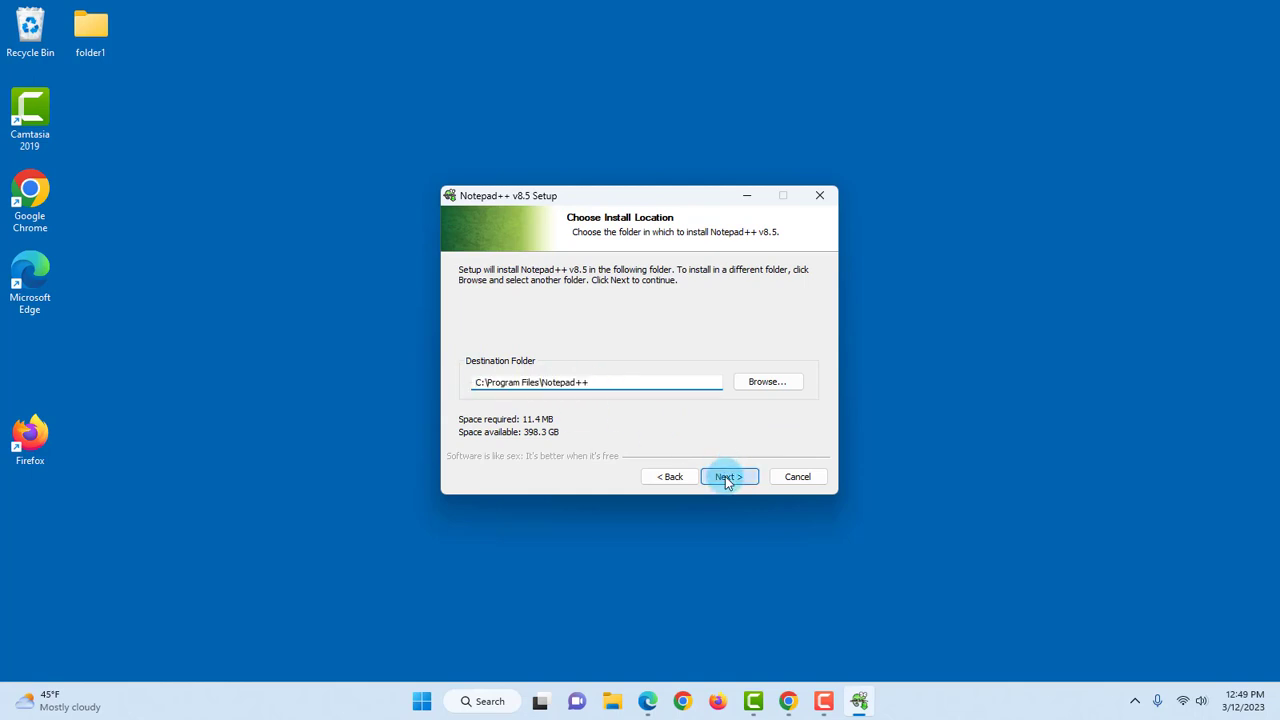
click(728, 476)
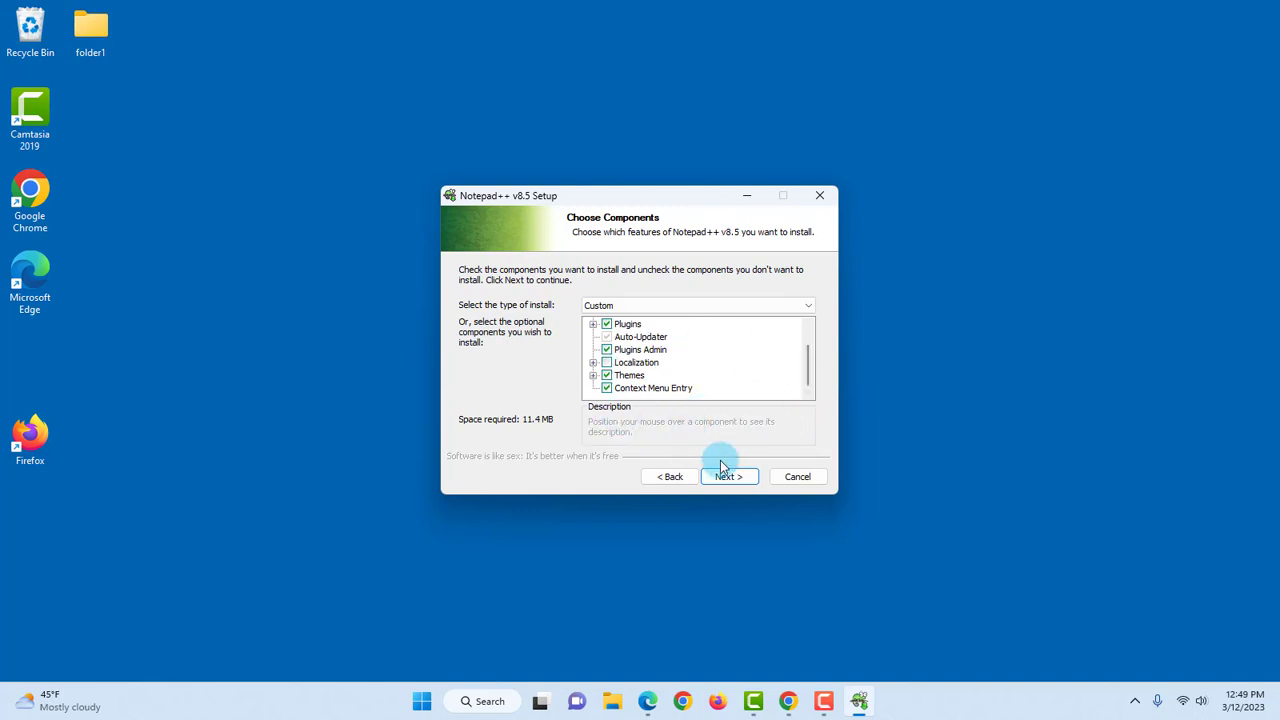
click(728, 476)
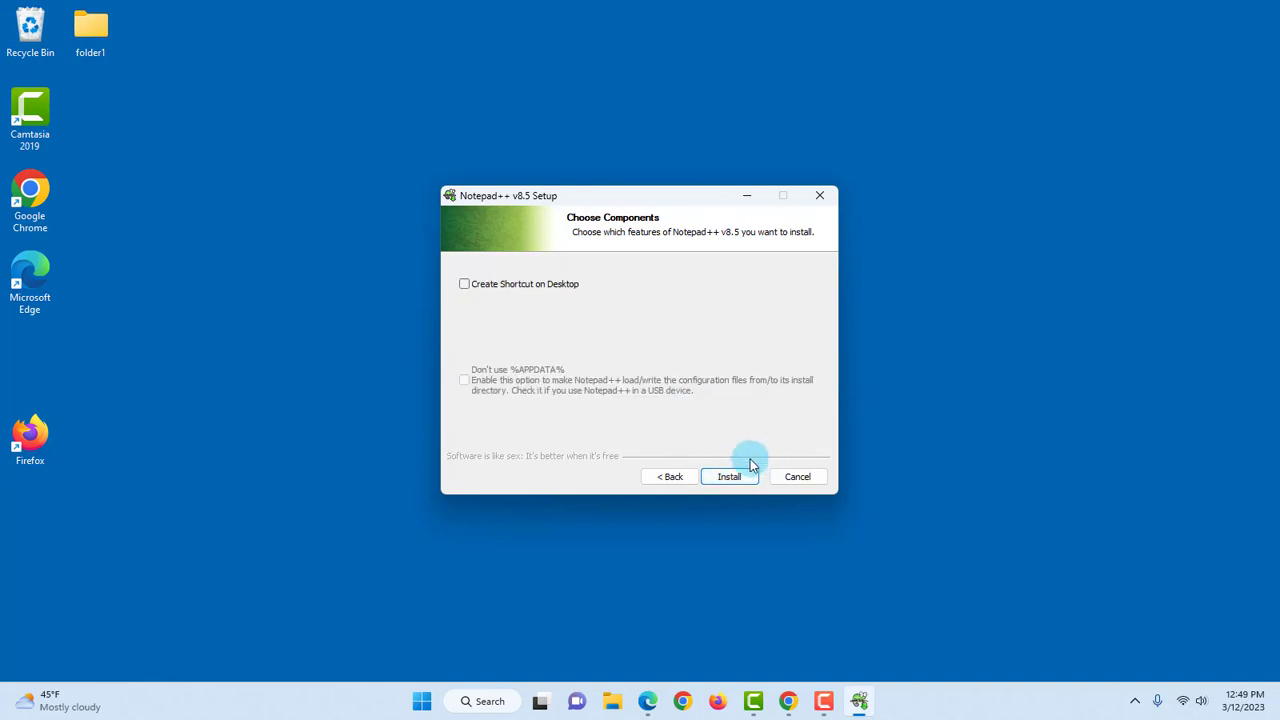
mouse_move(572, 292)
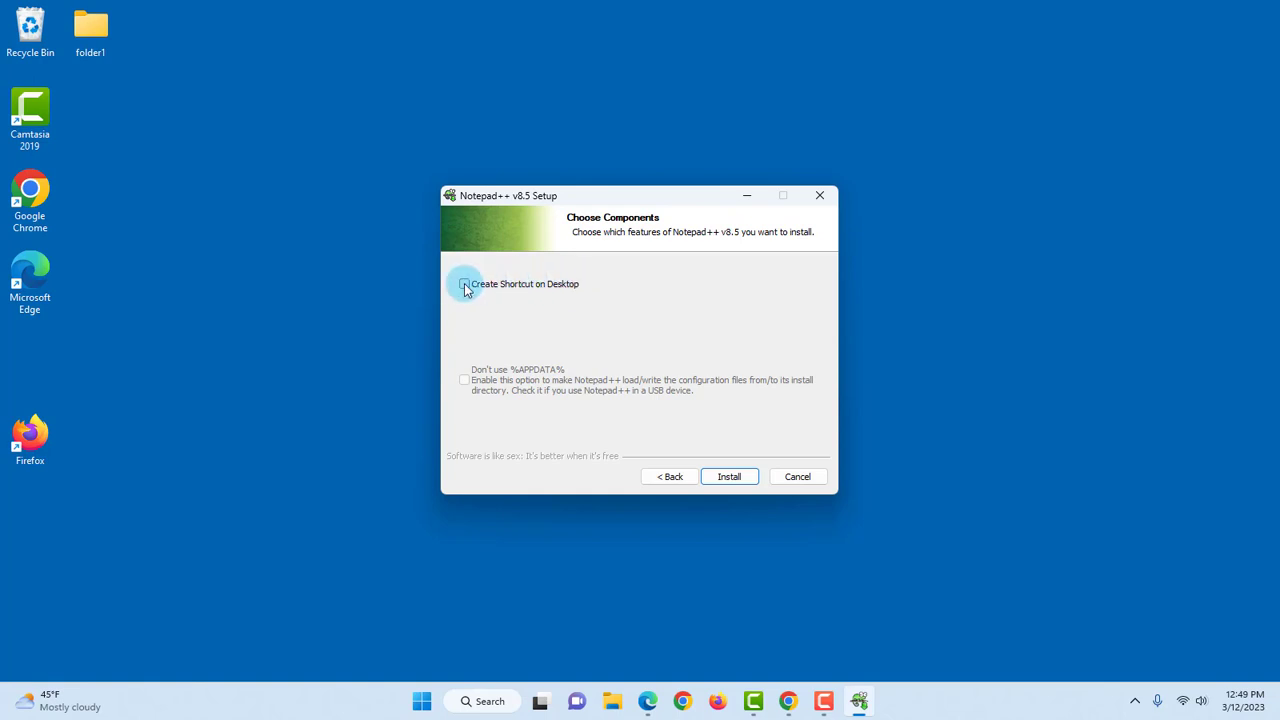
click(728, 476)
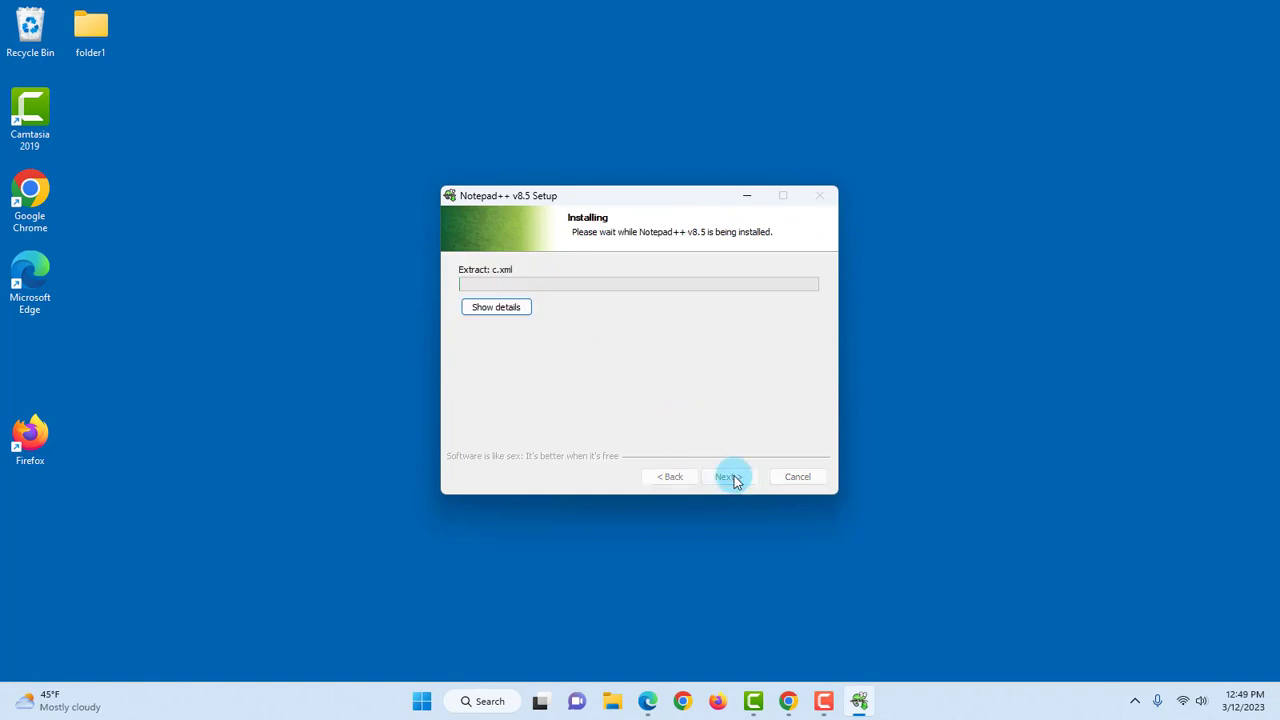
Step: Install and launch Notepad++ v8.5, then start a new blank document via File > New
click(728, 476)
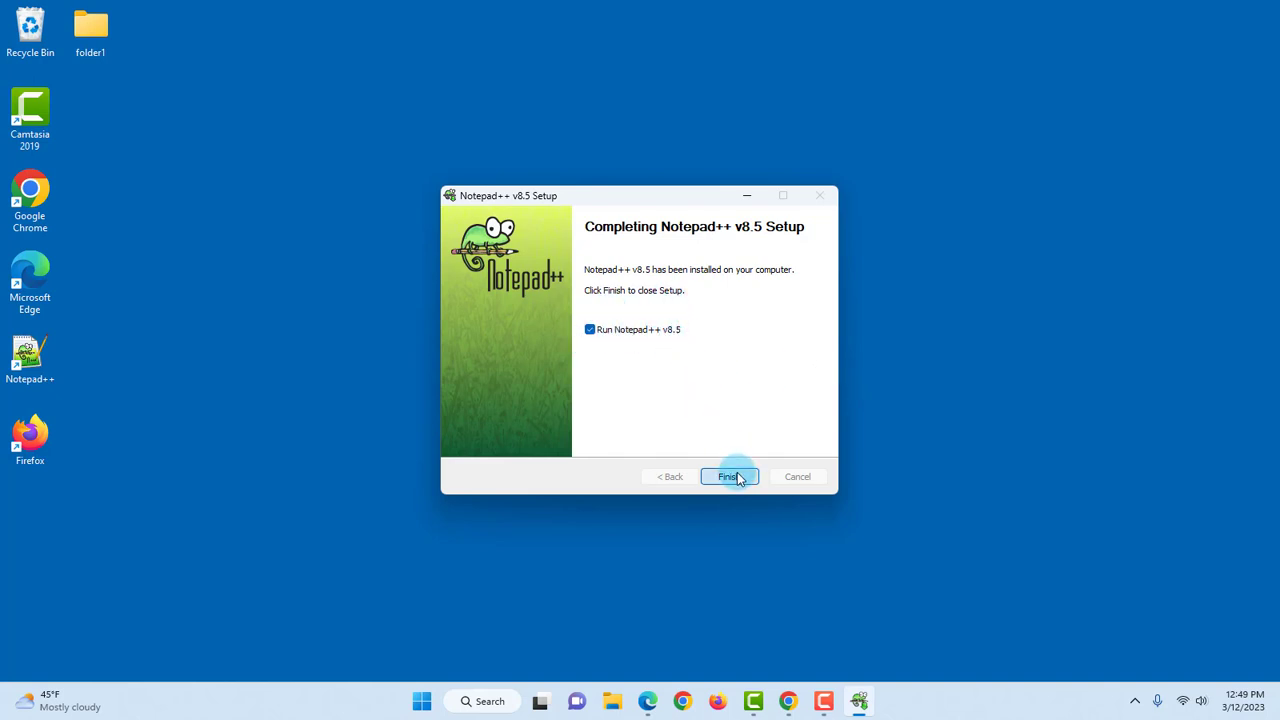
click(728, 476)
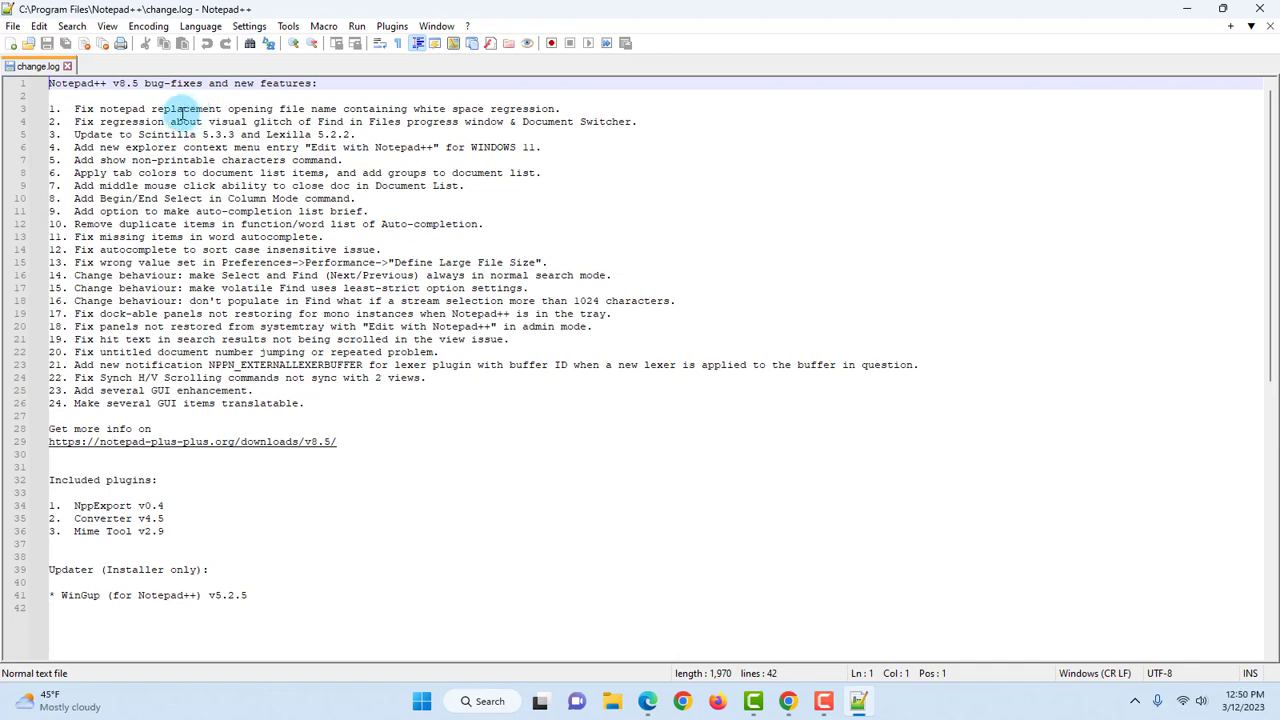
click(12, 26)
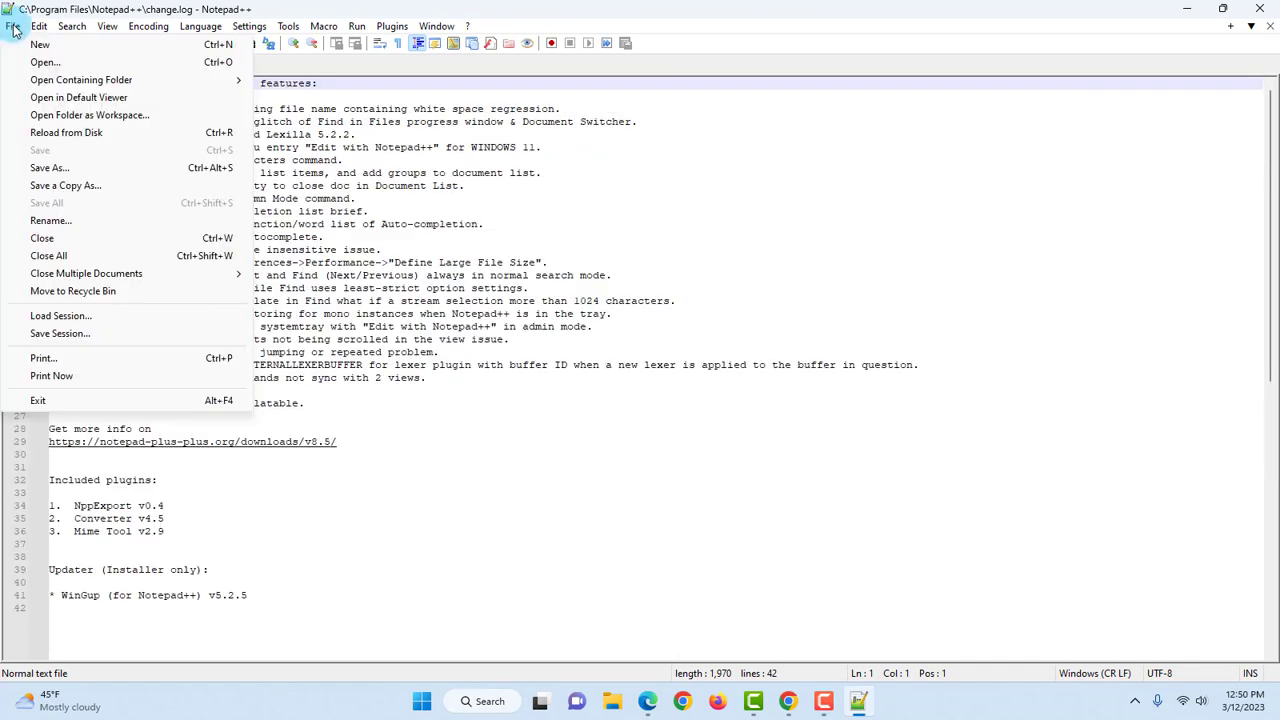
click(40, 44)
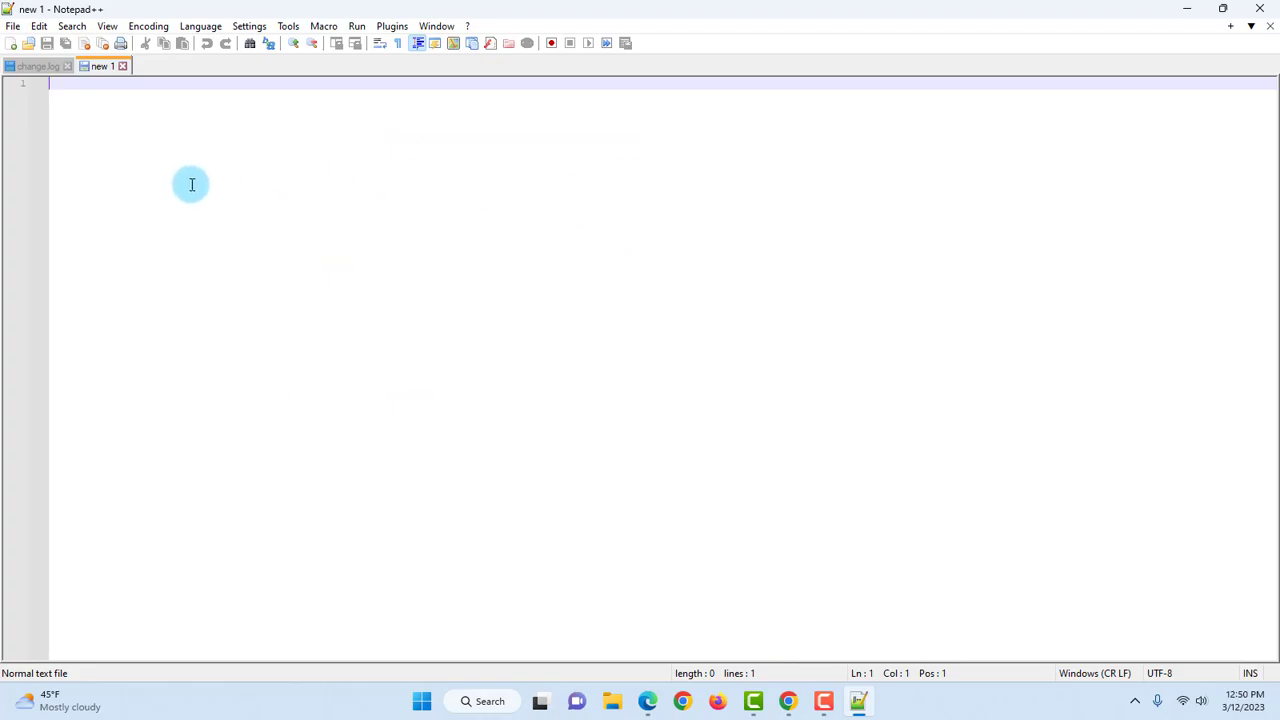